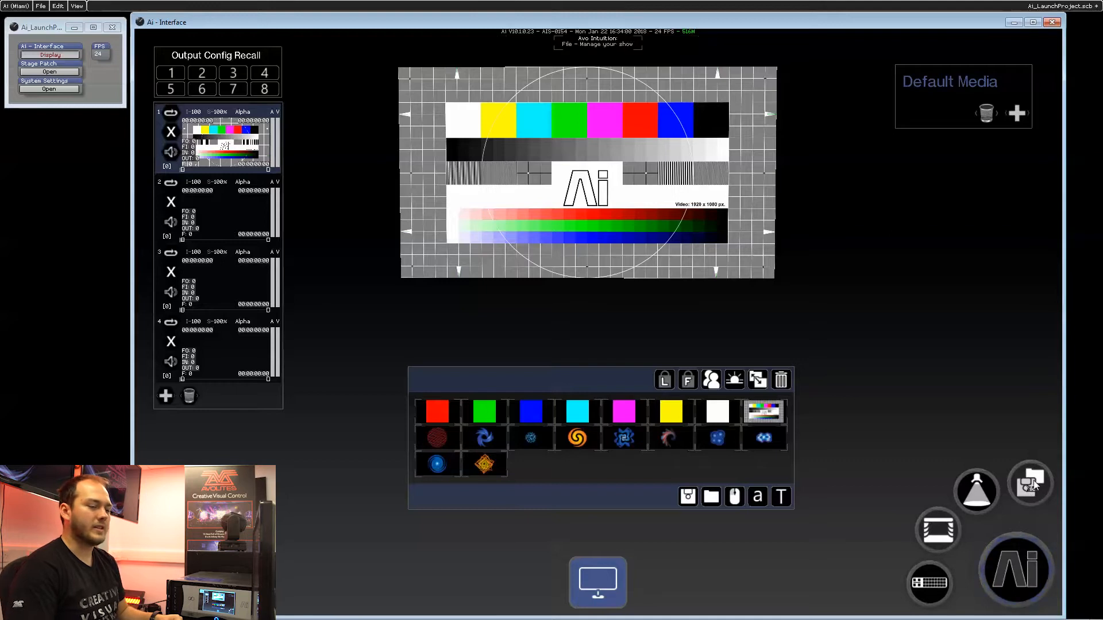
- Bring up the project manager listing templates and recent projects such as Ai_LaunchProject
click(1030, 484)
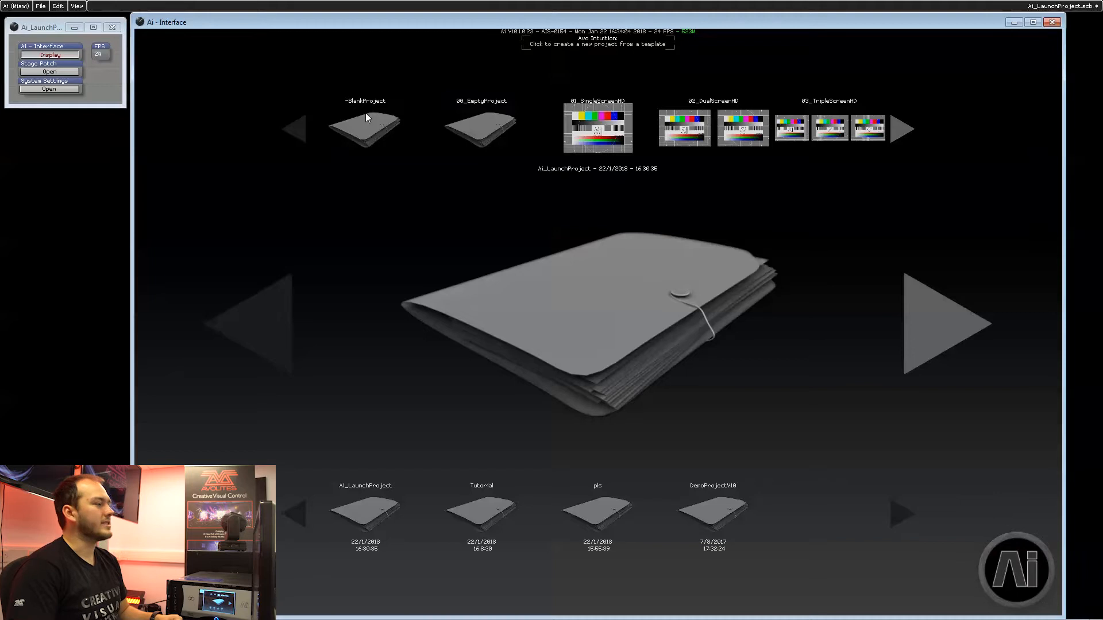
- Start a new project named 'Tutorial' from the BlankProject template
click(364, 128)
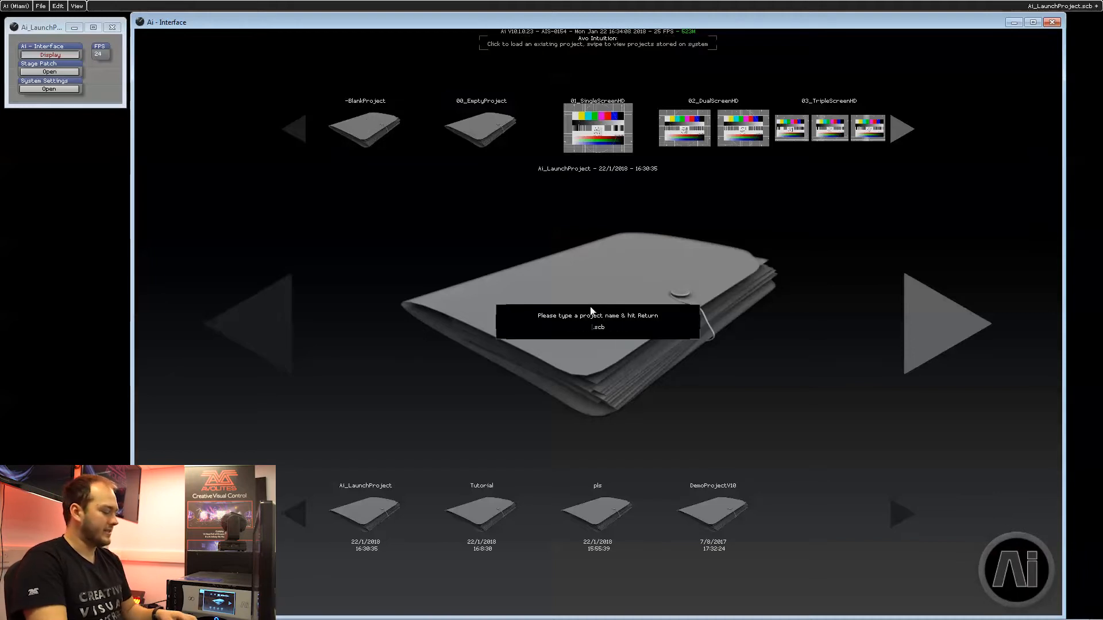
text(T)
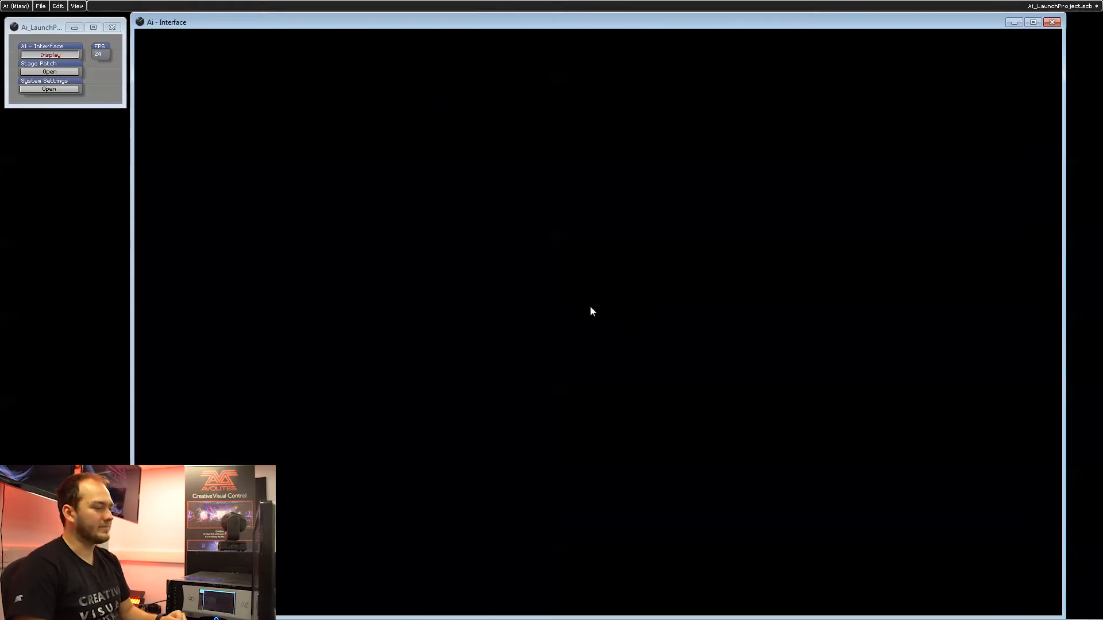
- Maximise the loaded Tutorial interface and bring up the stage patch for the CENTRE screen fixture
click(111, 28)
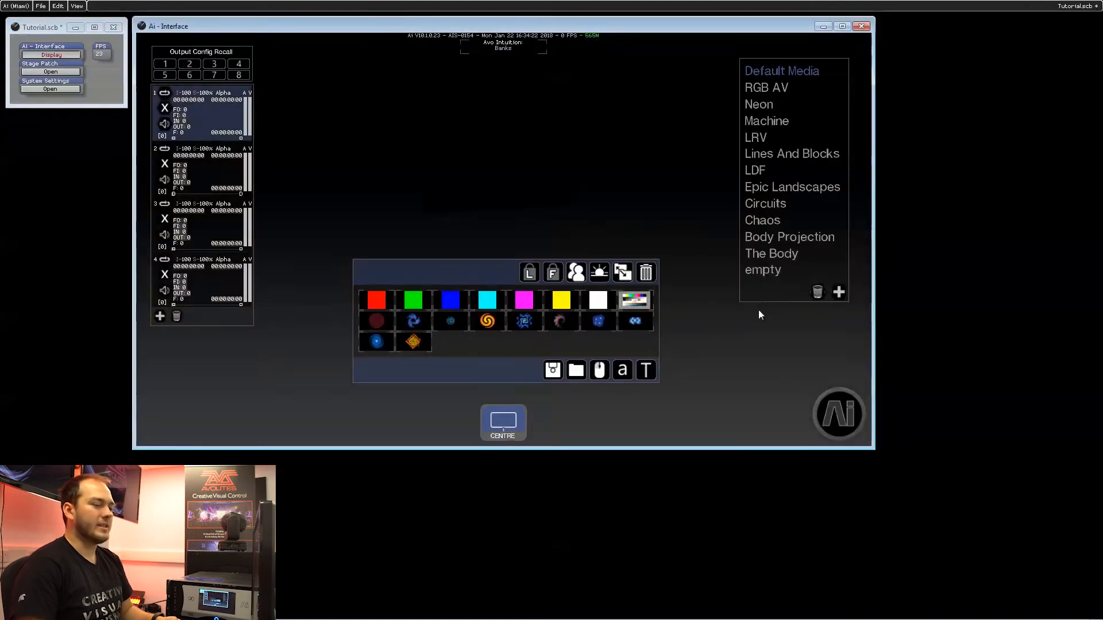
click(842, 27)
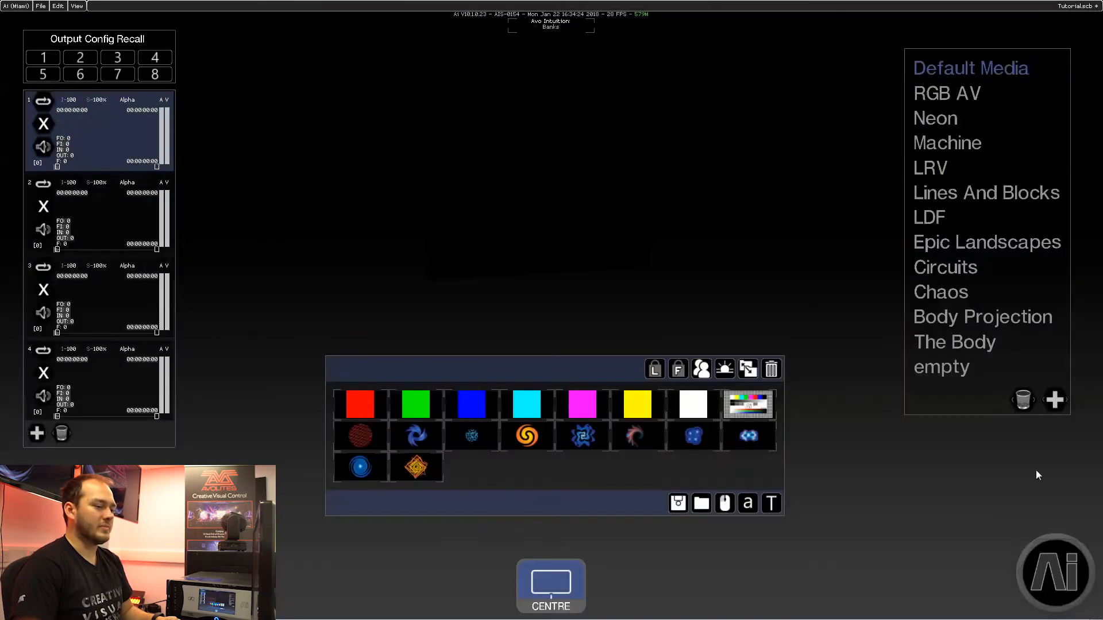
click(1053, 571)
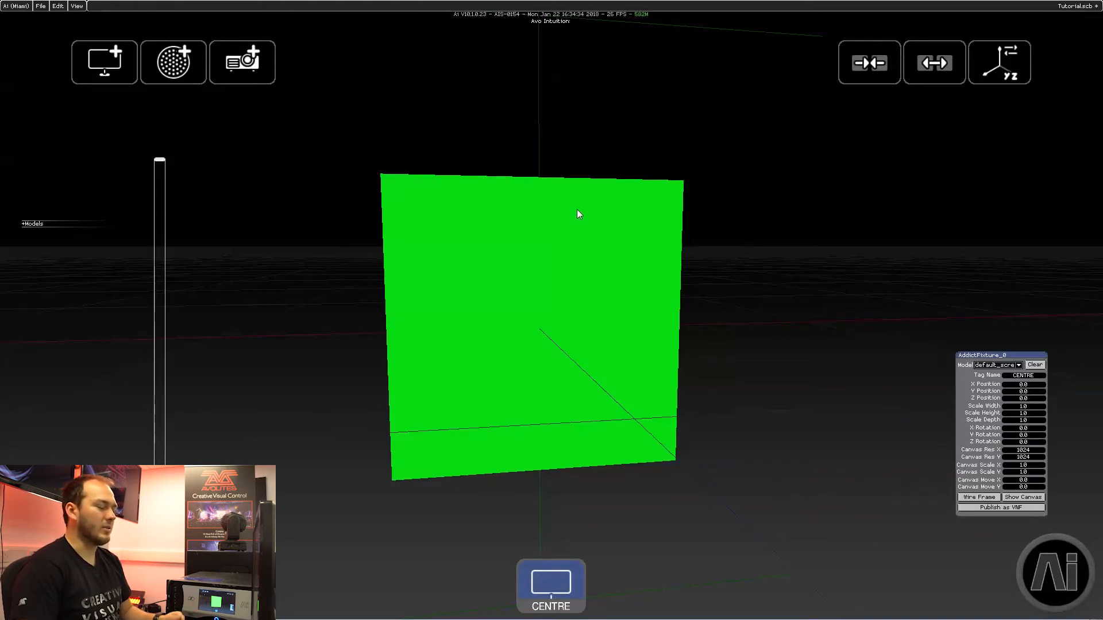
mouse_move(646, 217)
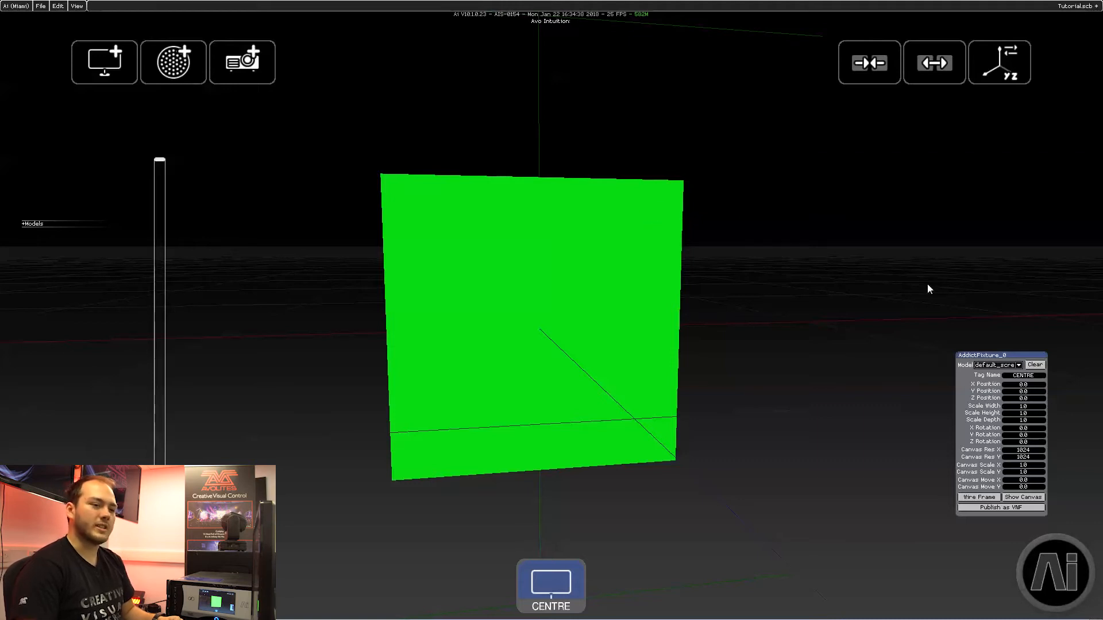
mouse_move(1019, 410)
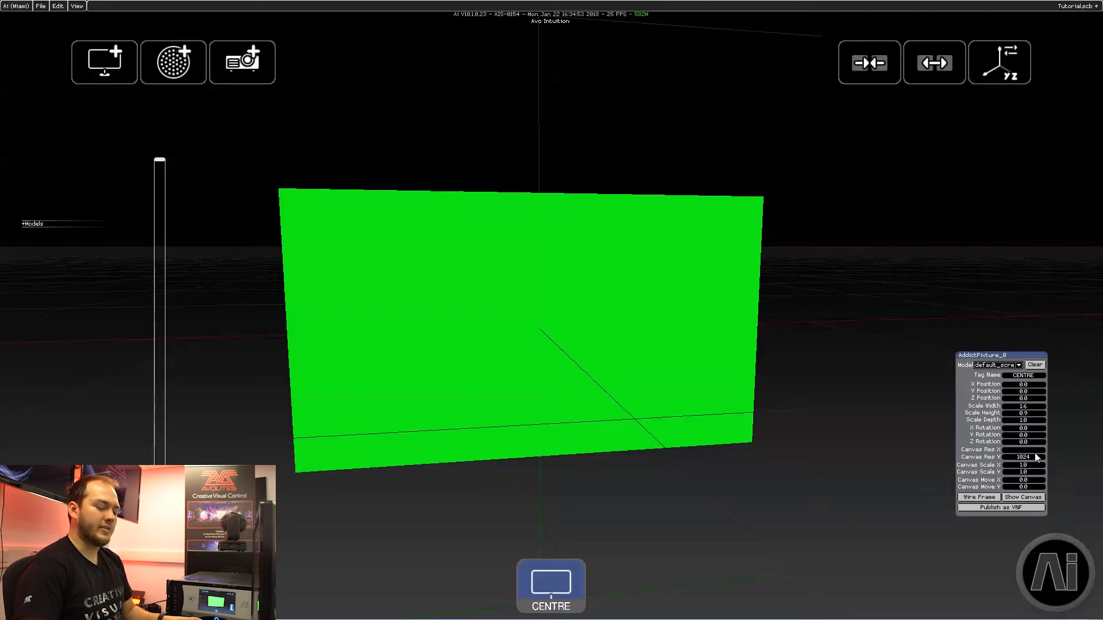
- Give the 16:9 CENTRE screen fixture a Canvas Res X of 1920 pixels
text(1920)
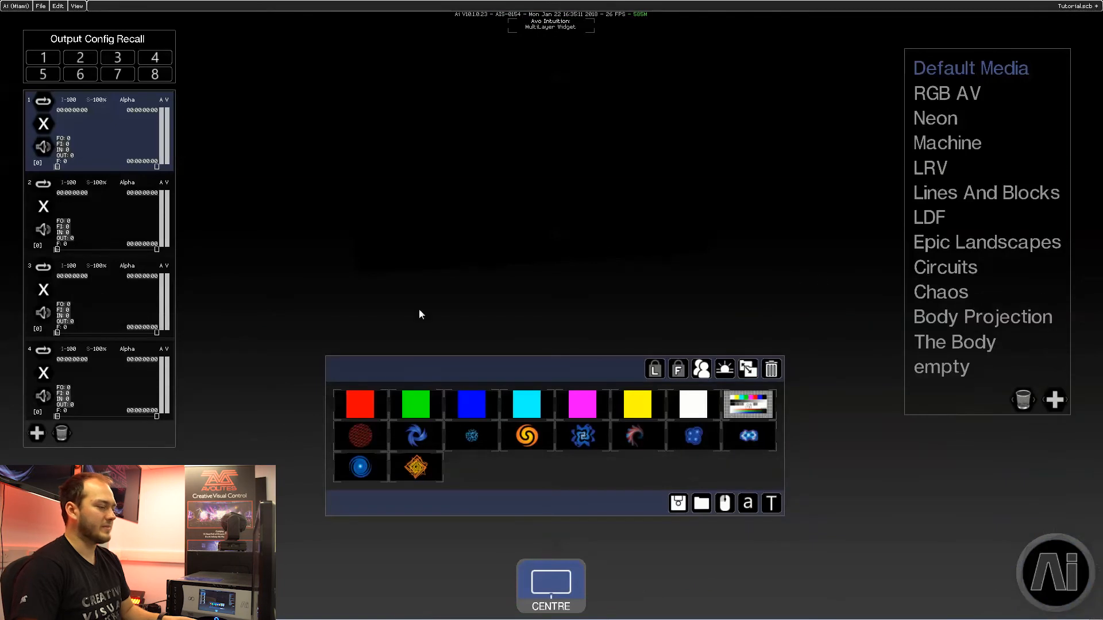
mouse_move(383, 244)
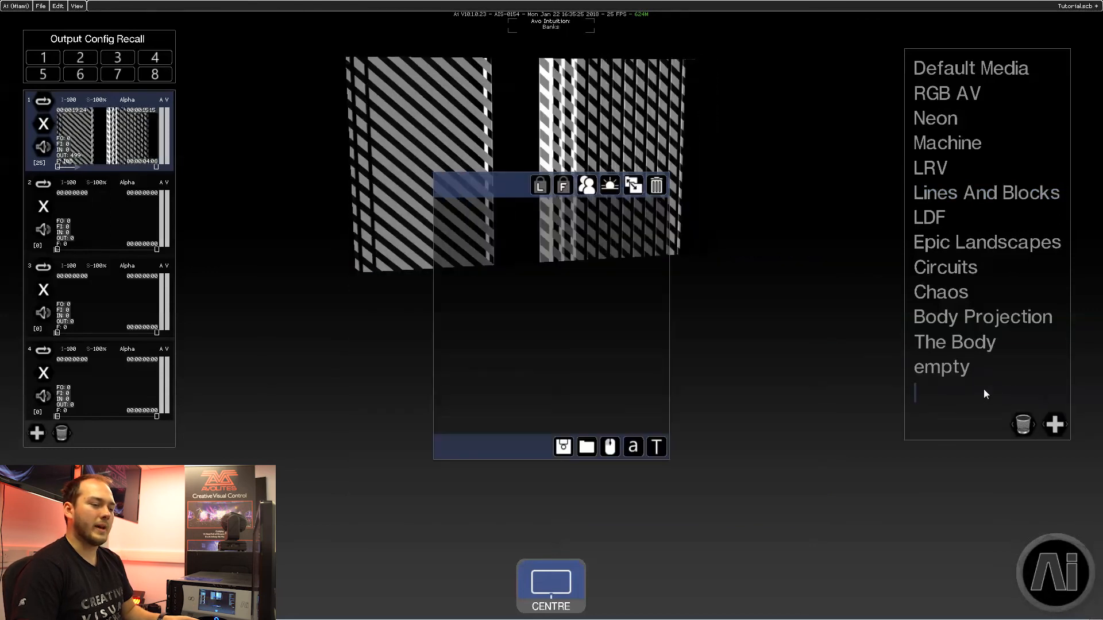
- Add a media bank named 'New bank' and restore the interface to full screen
text(New)
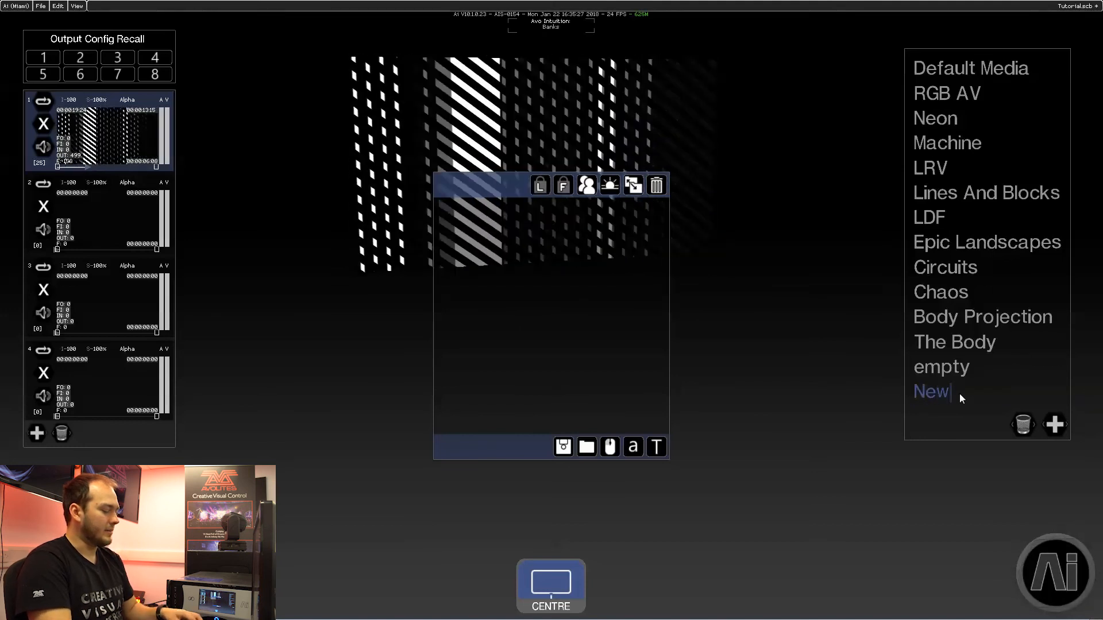
text(bank)
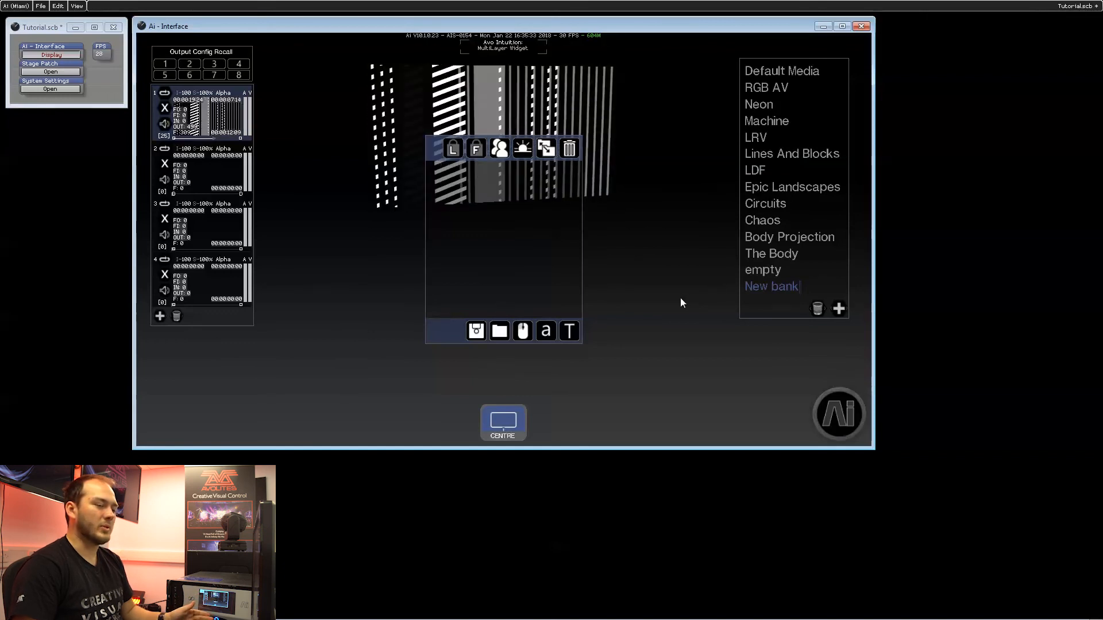
click(842, 26)
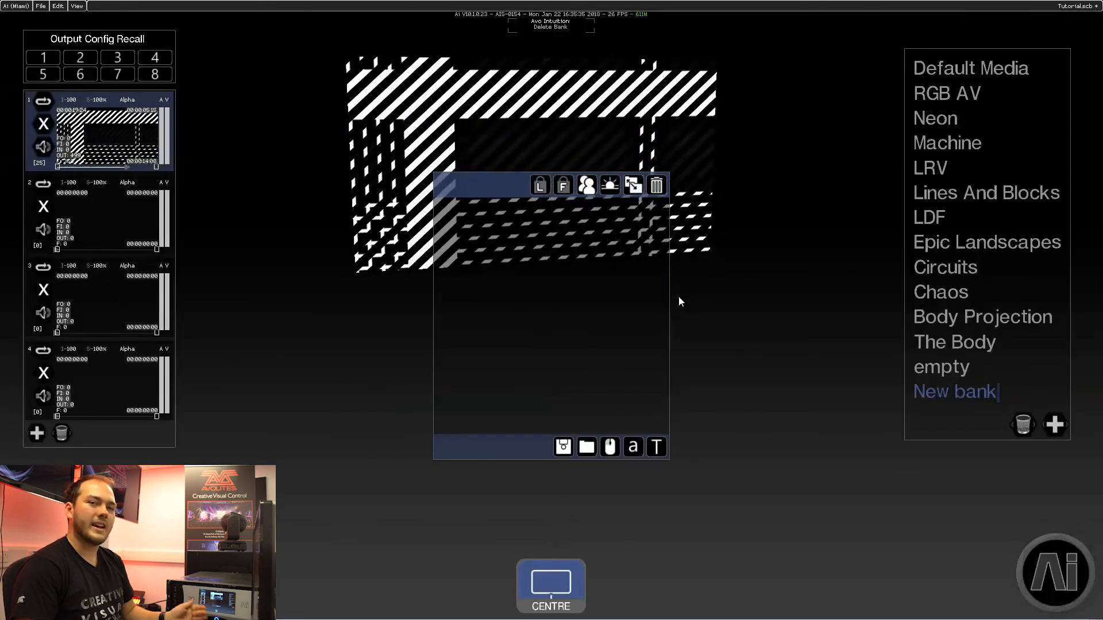